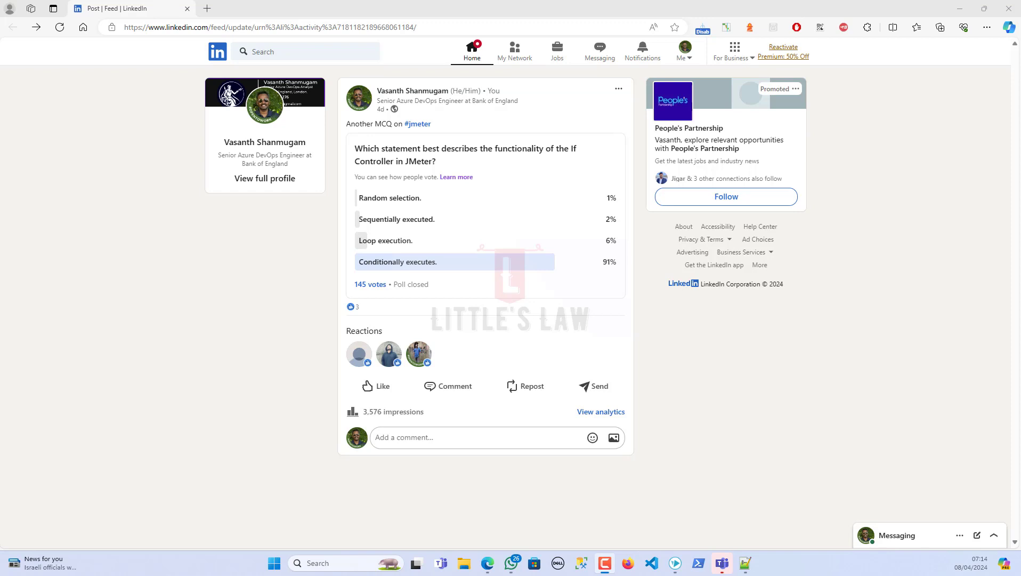
mouse_move(419, 319)
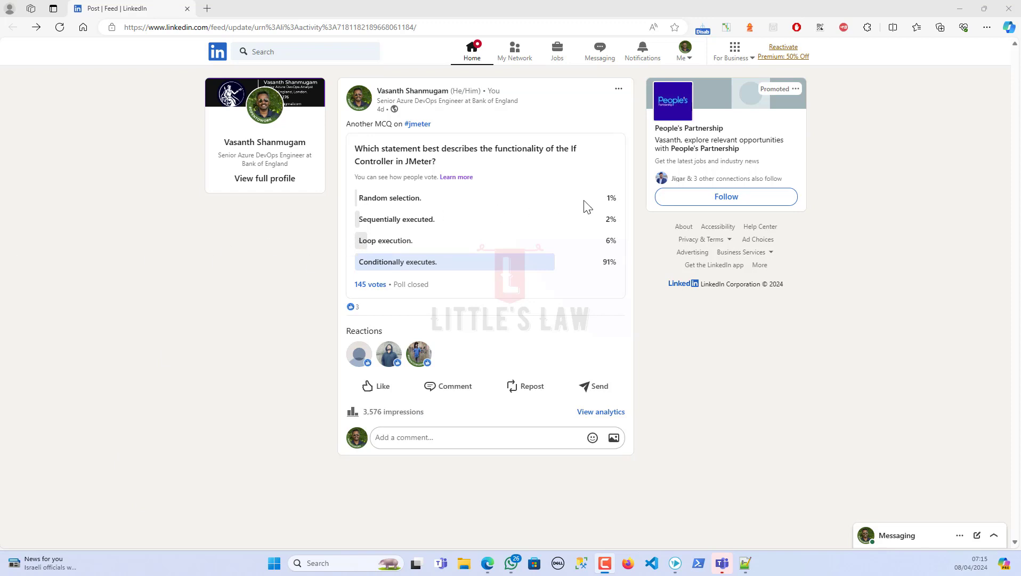
mouse_move(288, 274)
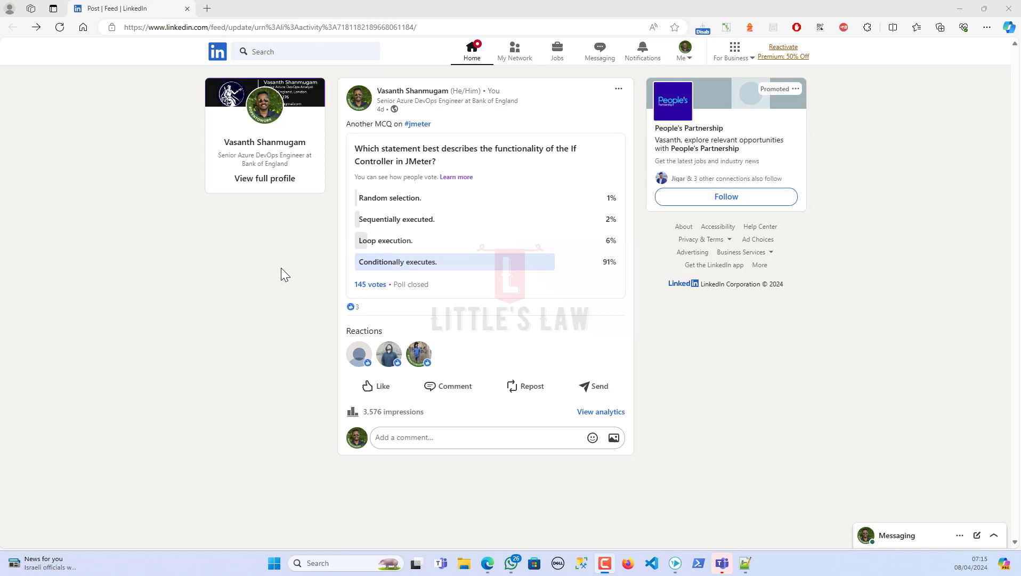
mouse_move(397, 222)
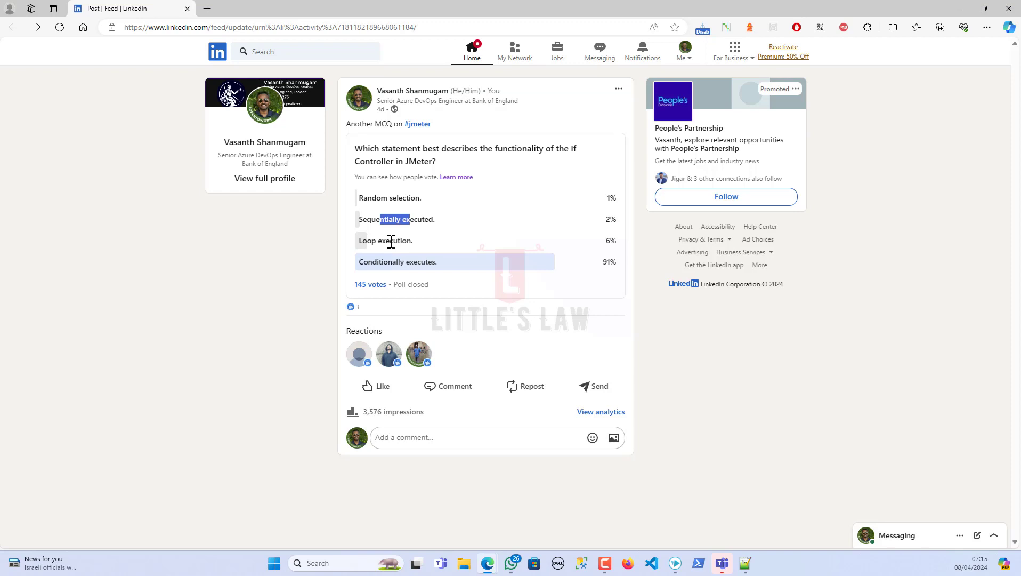
mouse_move(623, 177)
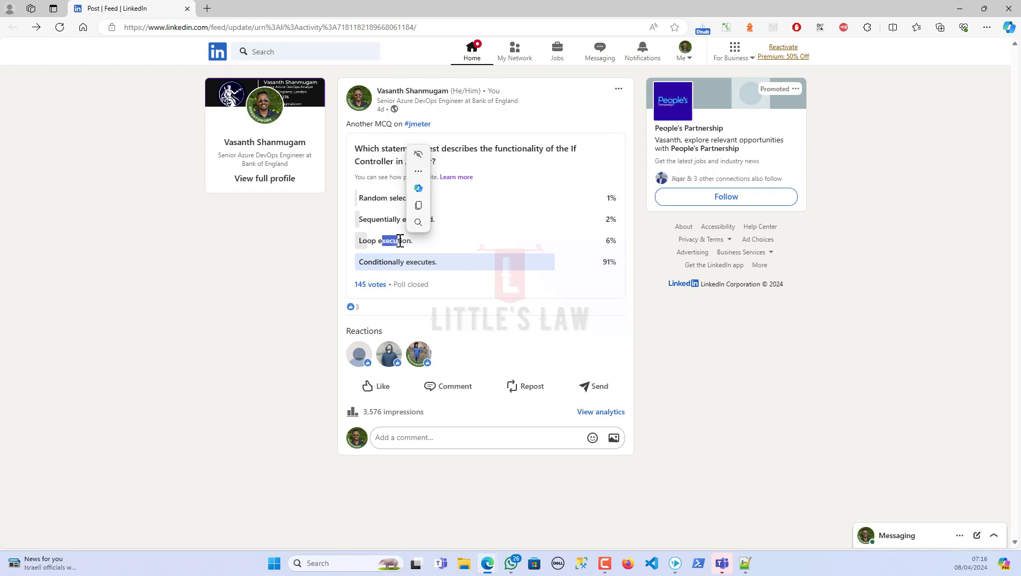
click(321, 271)
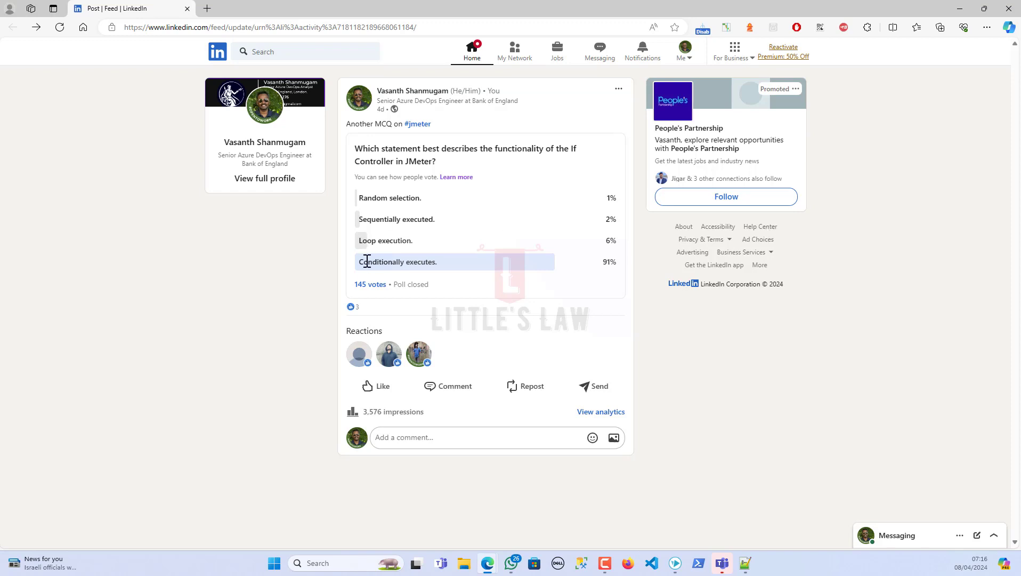
mouse_move(461, 269)
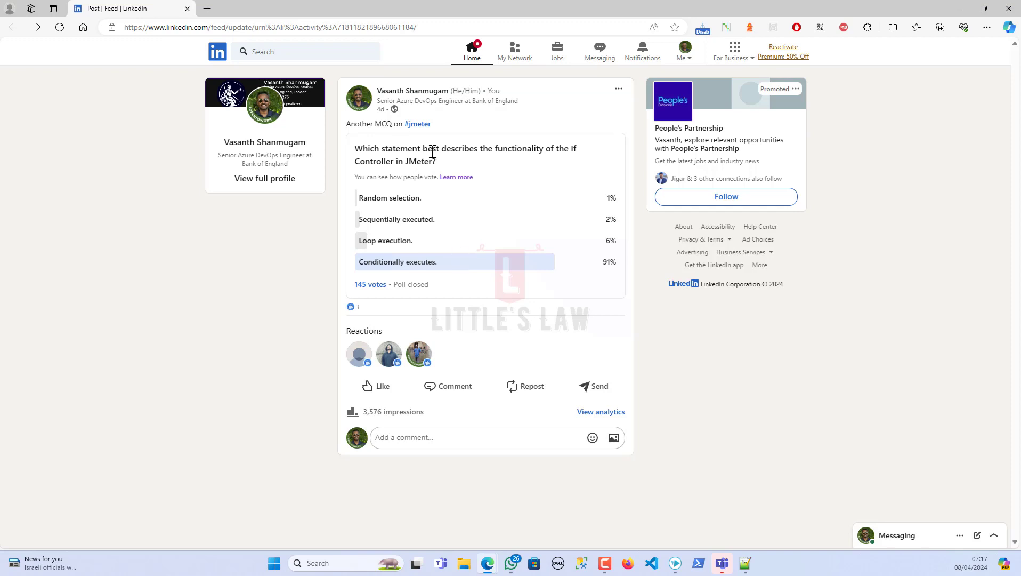
drag(431, 149, 575, 148)
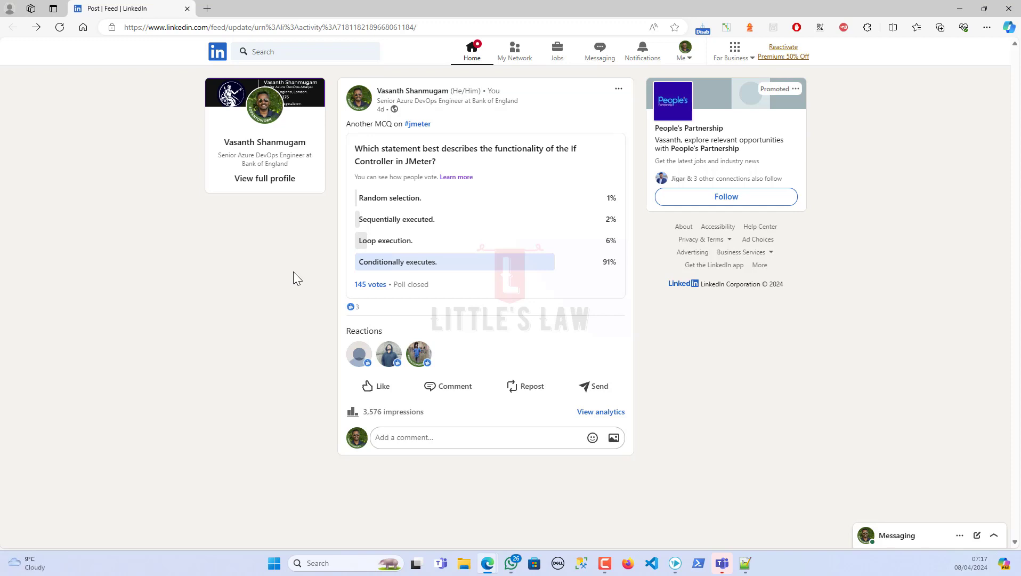
mouse_move(363, 272)
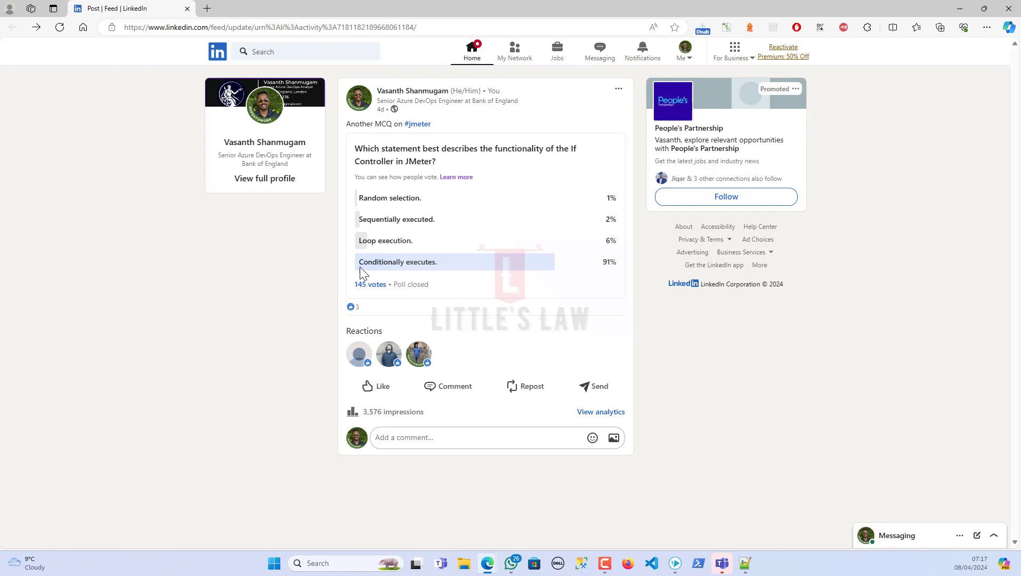